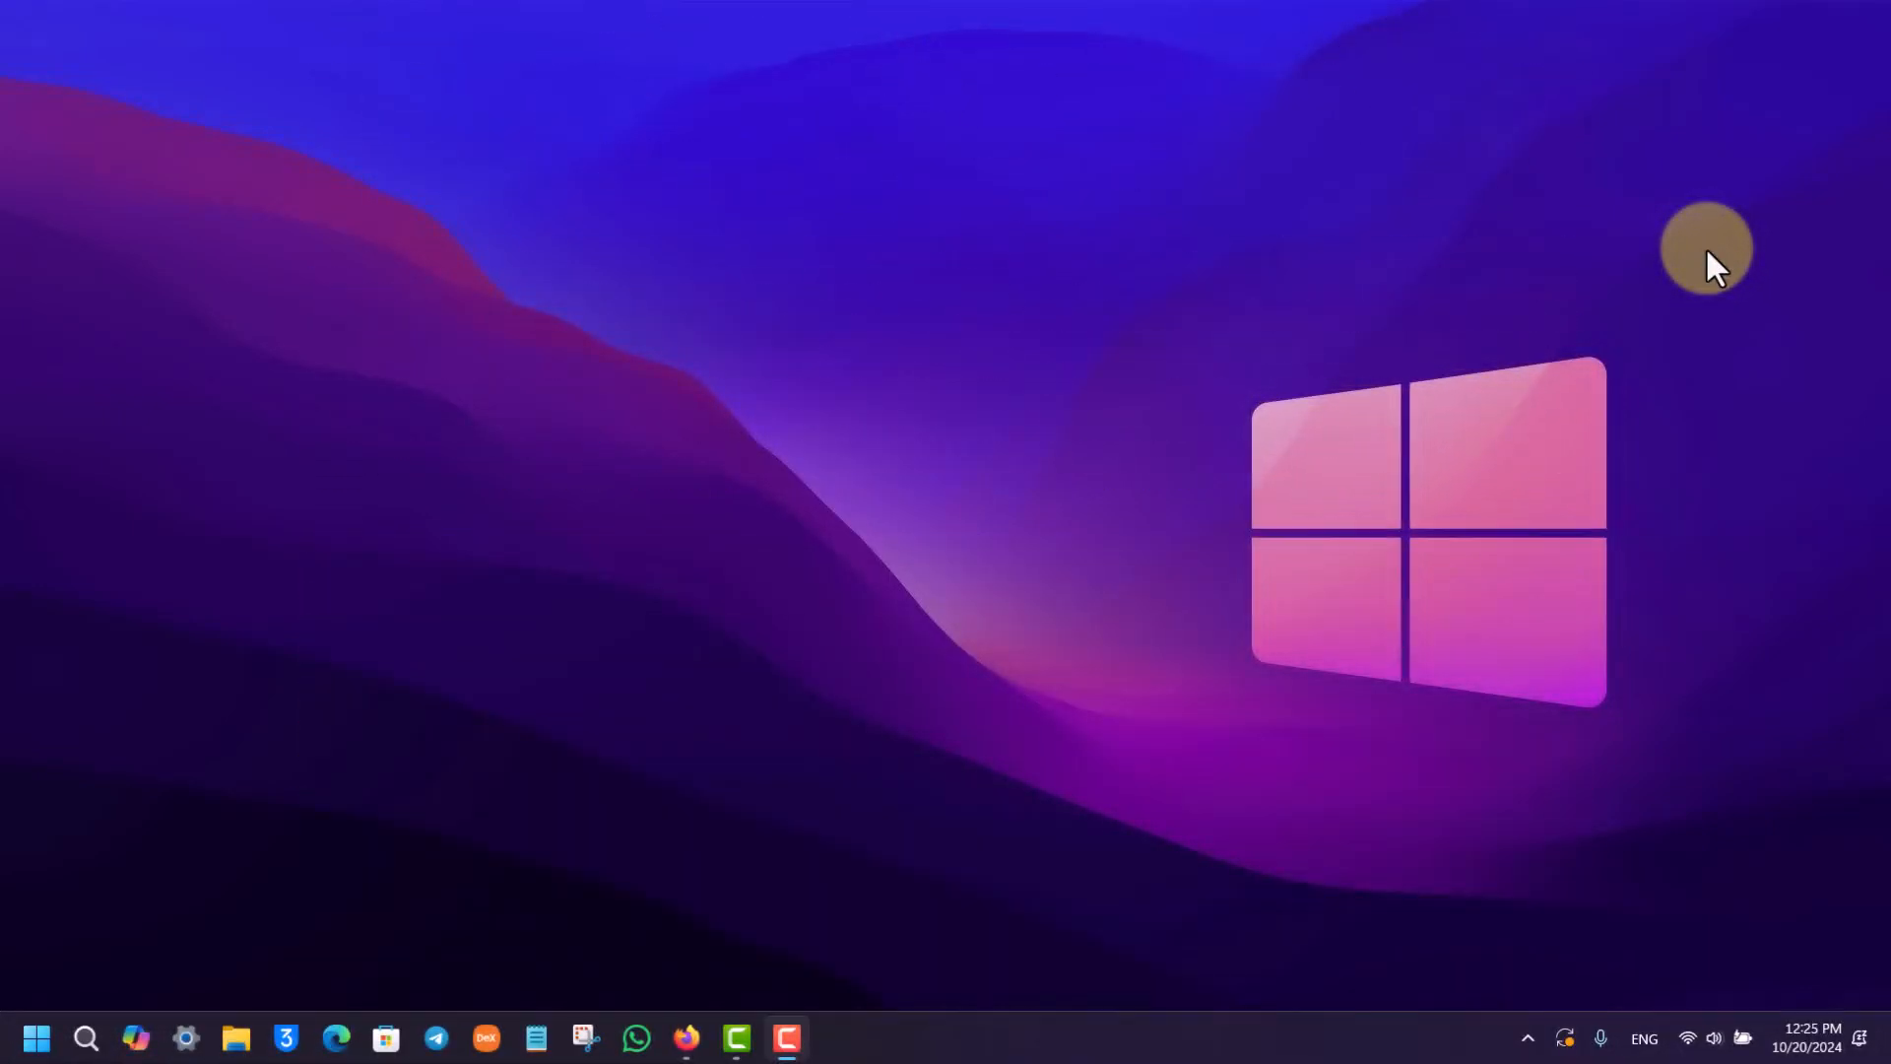
pyautogui.moveTo(688, 1037)
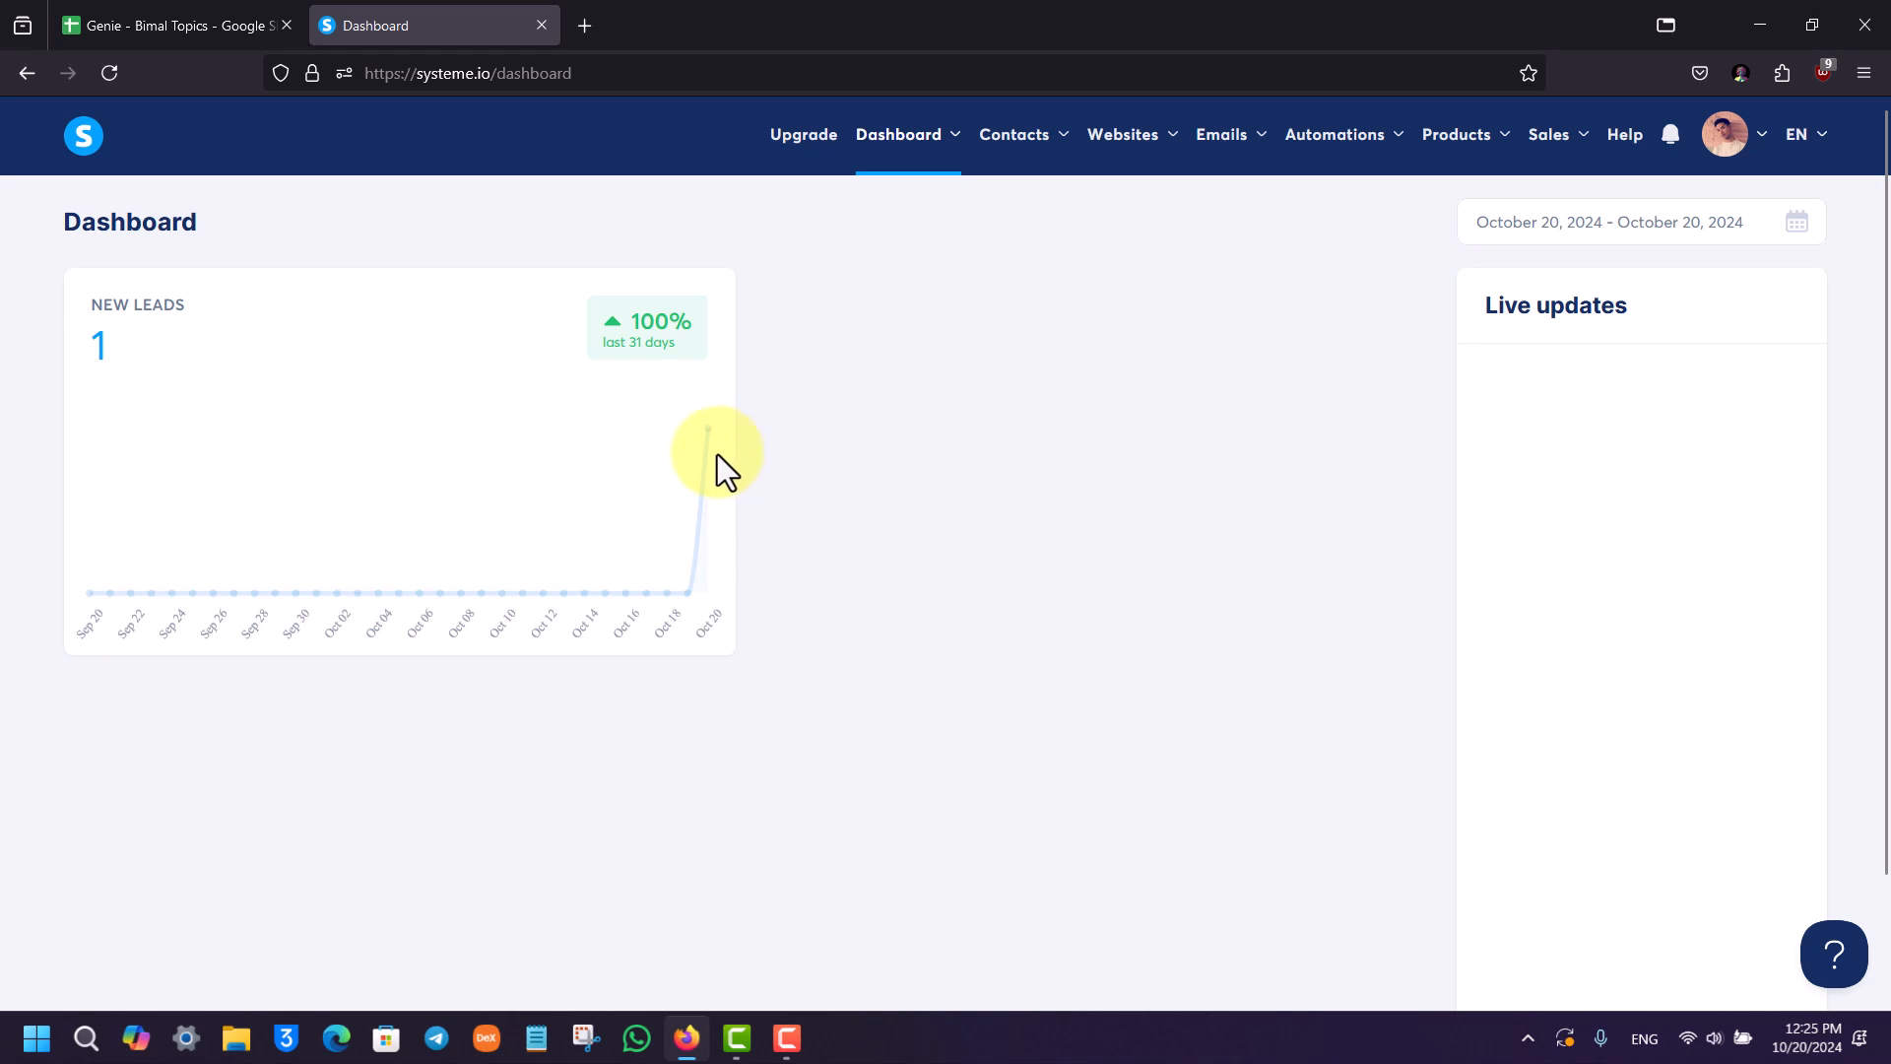
pyautogui.moveTo(712, 458)
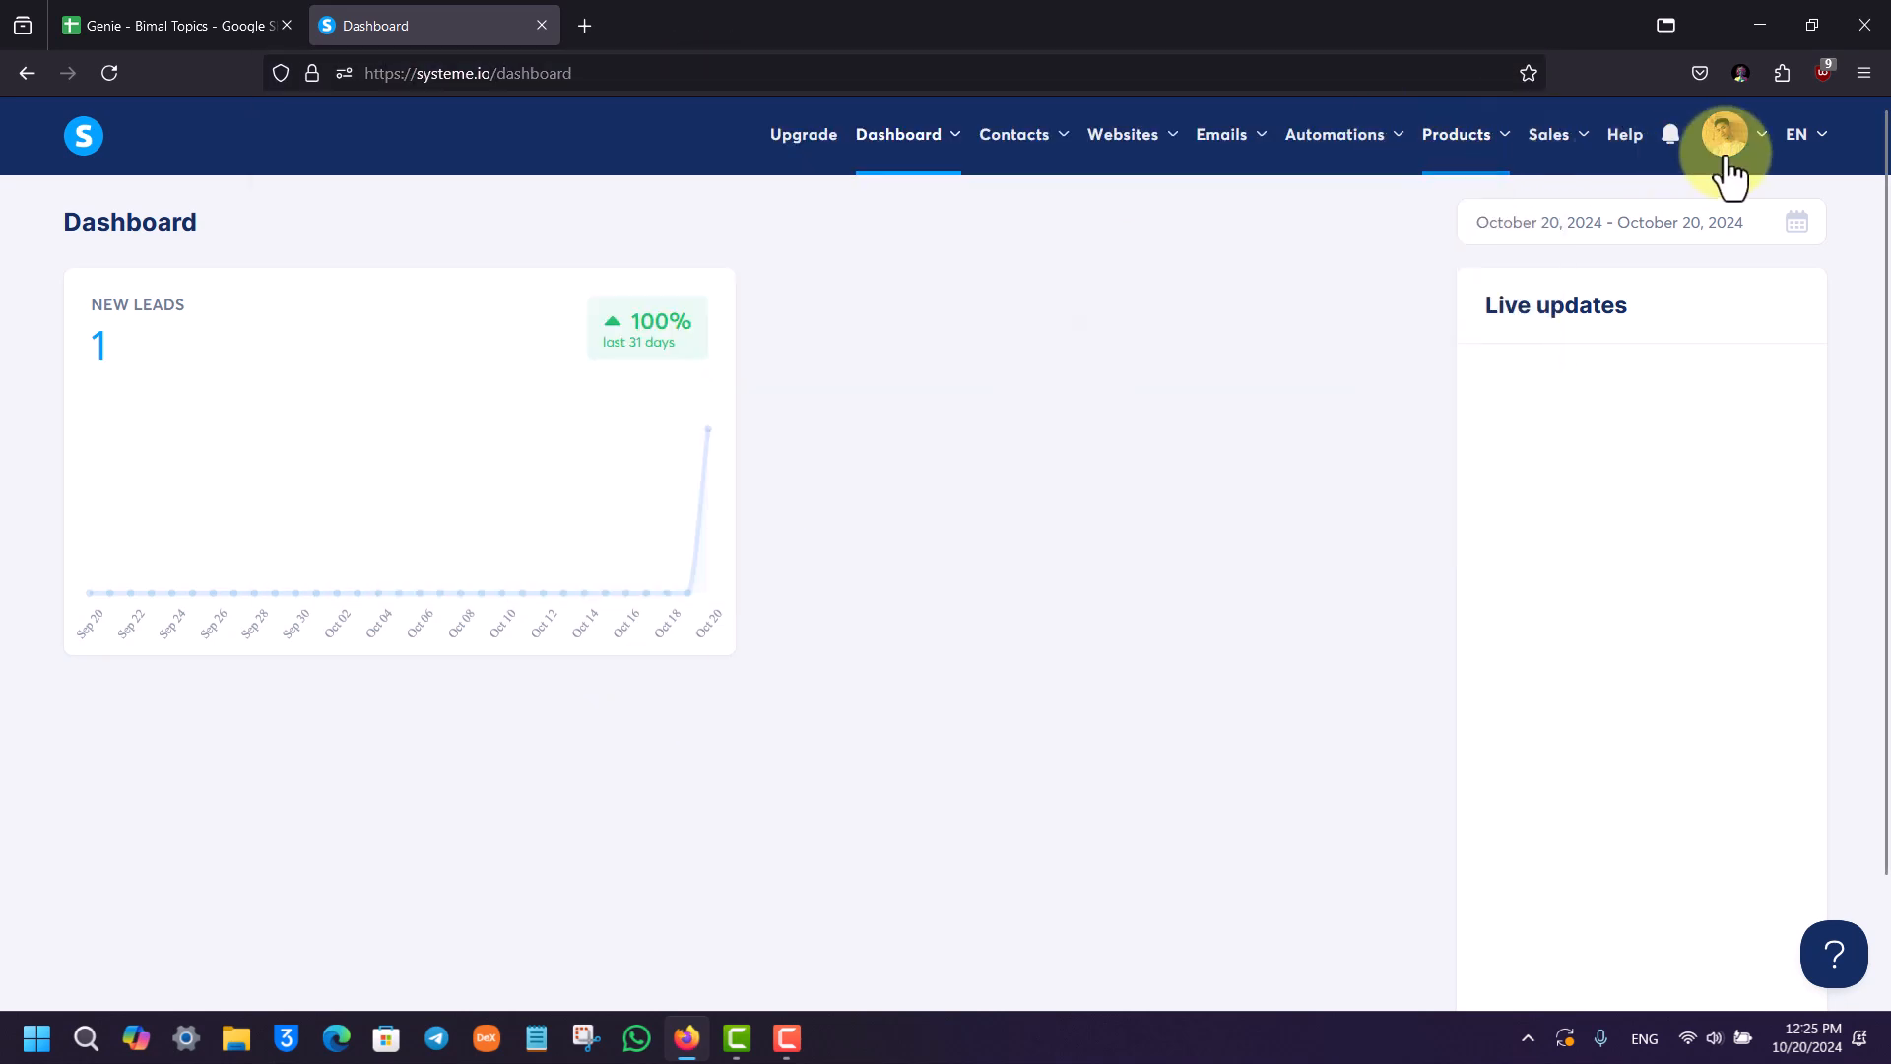
# Open the account menu from the profile picture on the dashboard.
pyautogui.click(1725, 134)
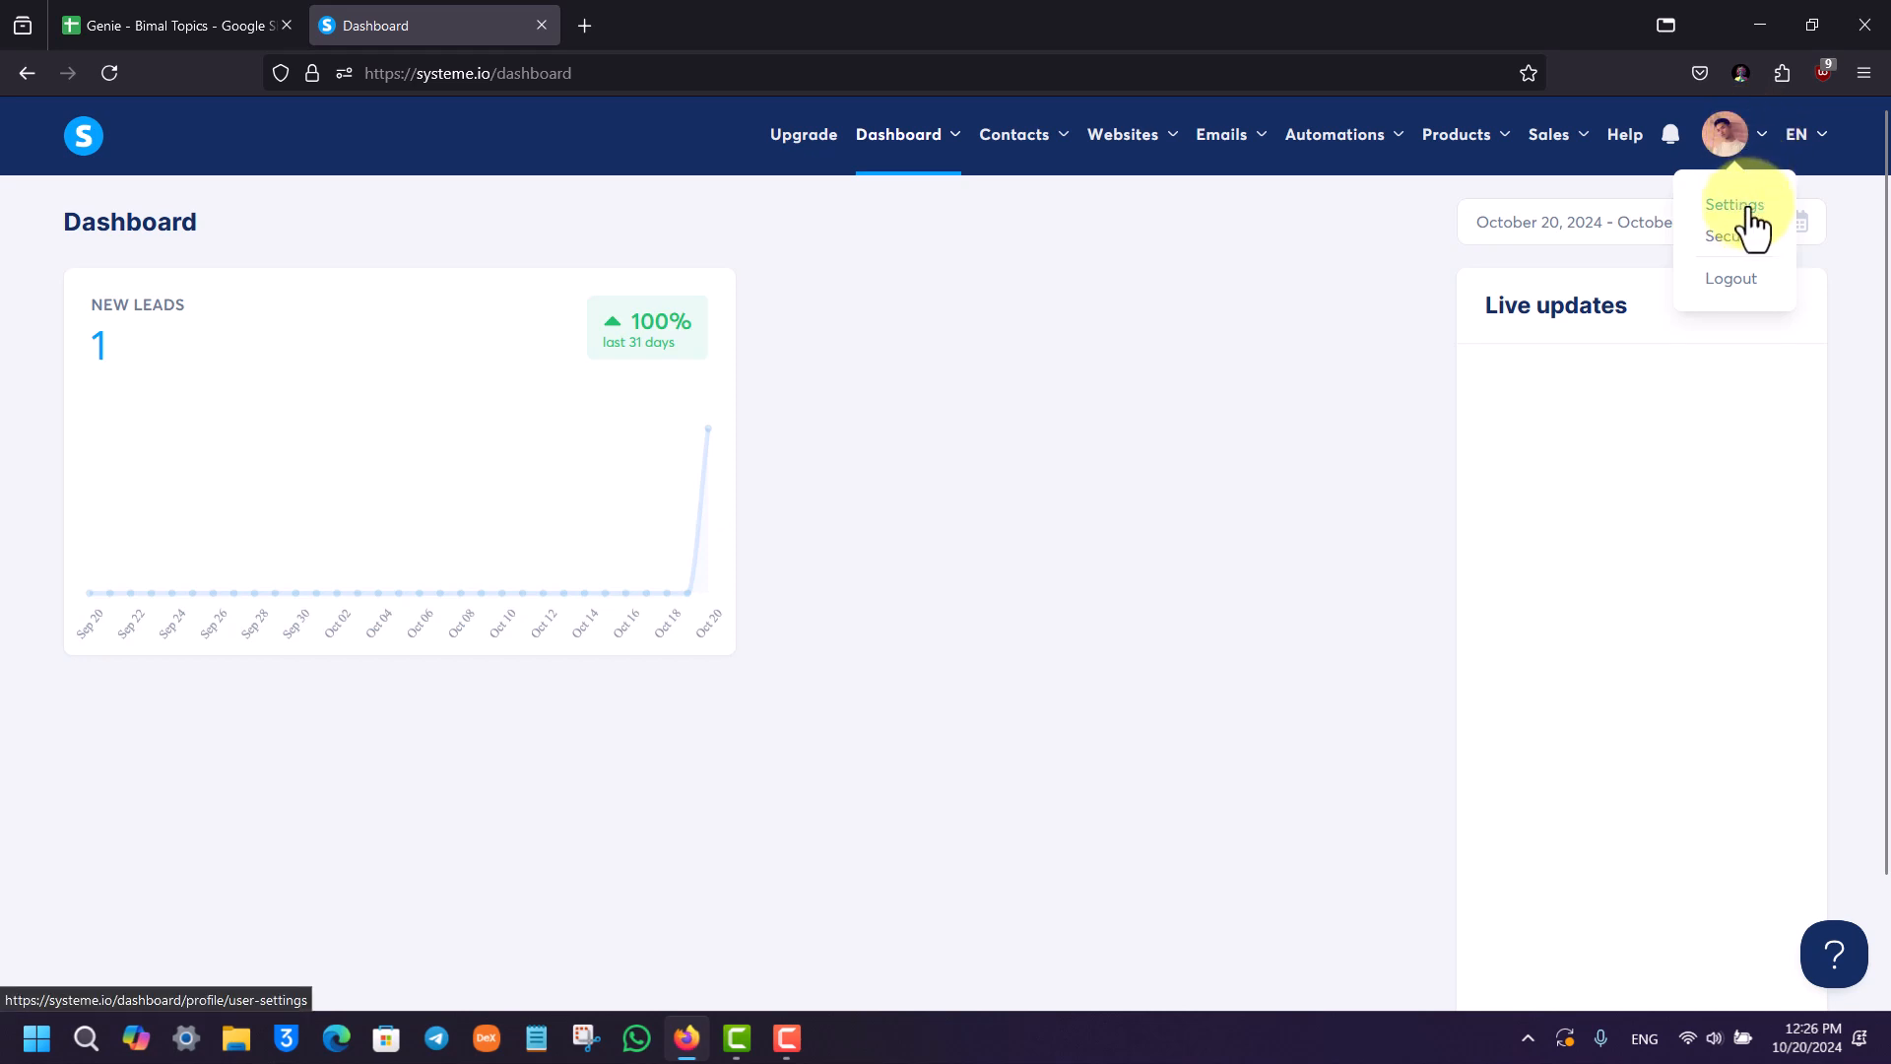
# Go to Settings and open the Custom domains page listing two domains.
pyautogui.click(1731, 205)
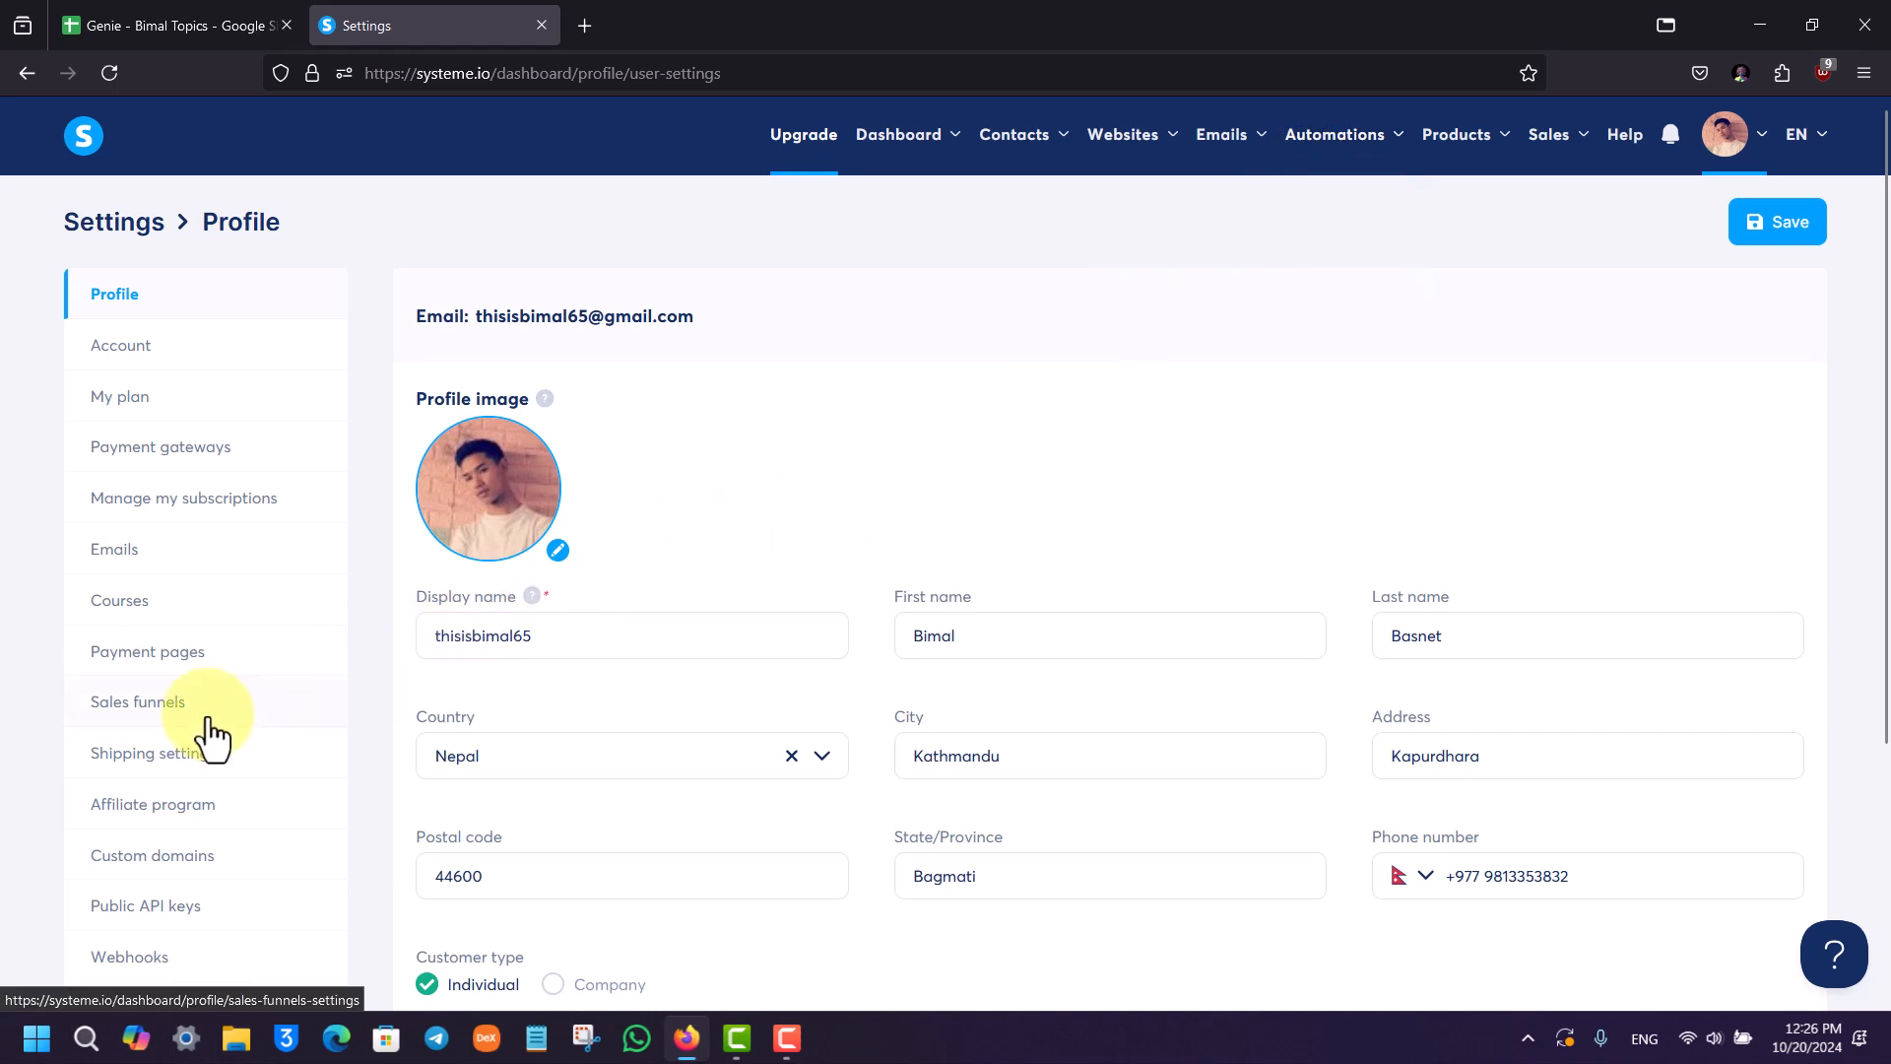
pyautogui.scroll(-3)
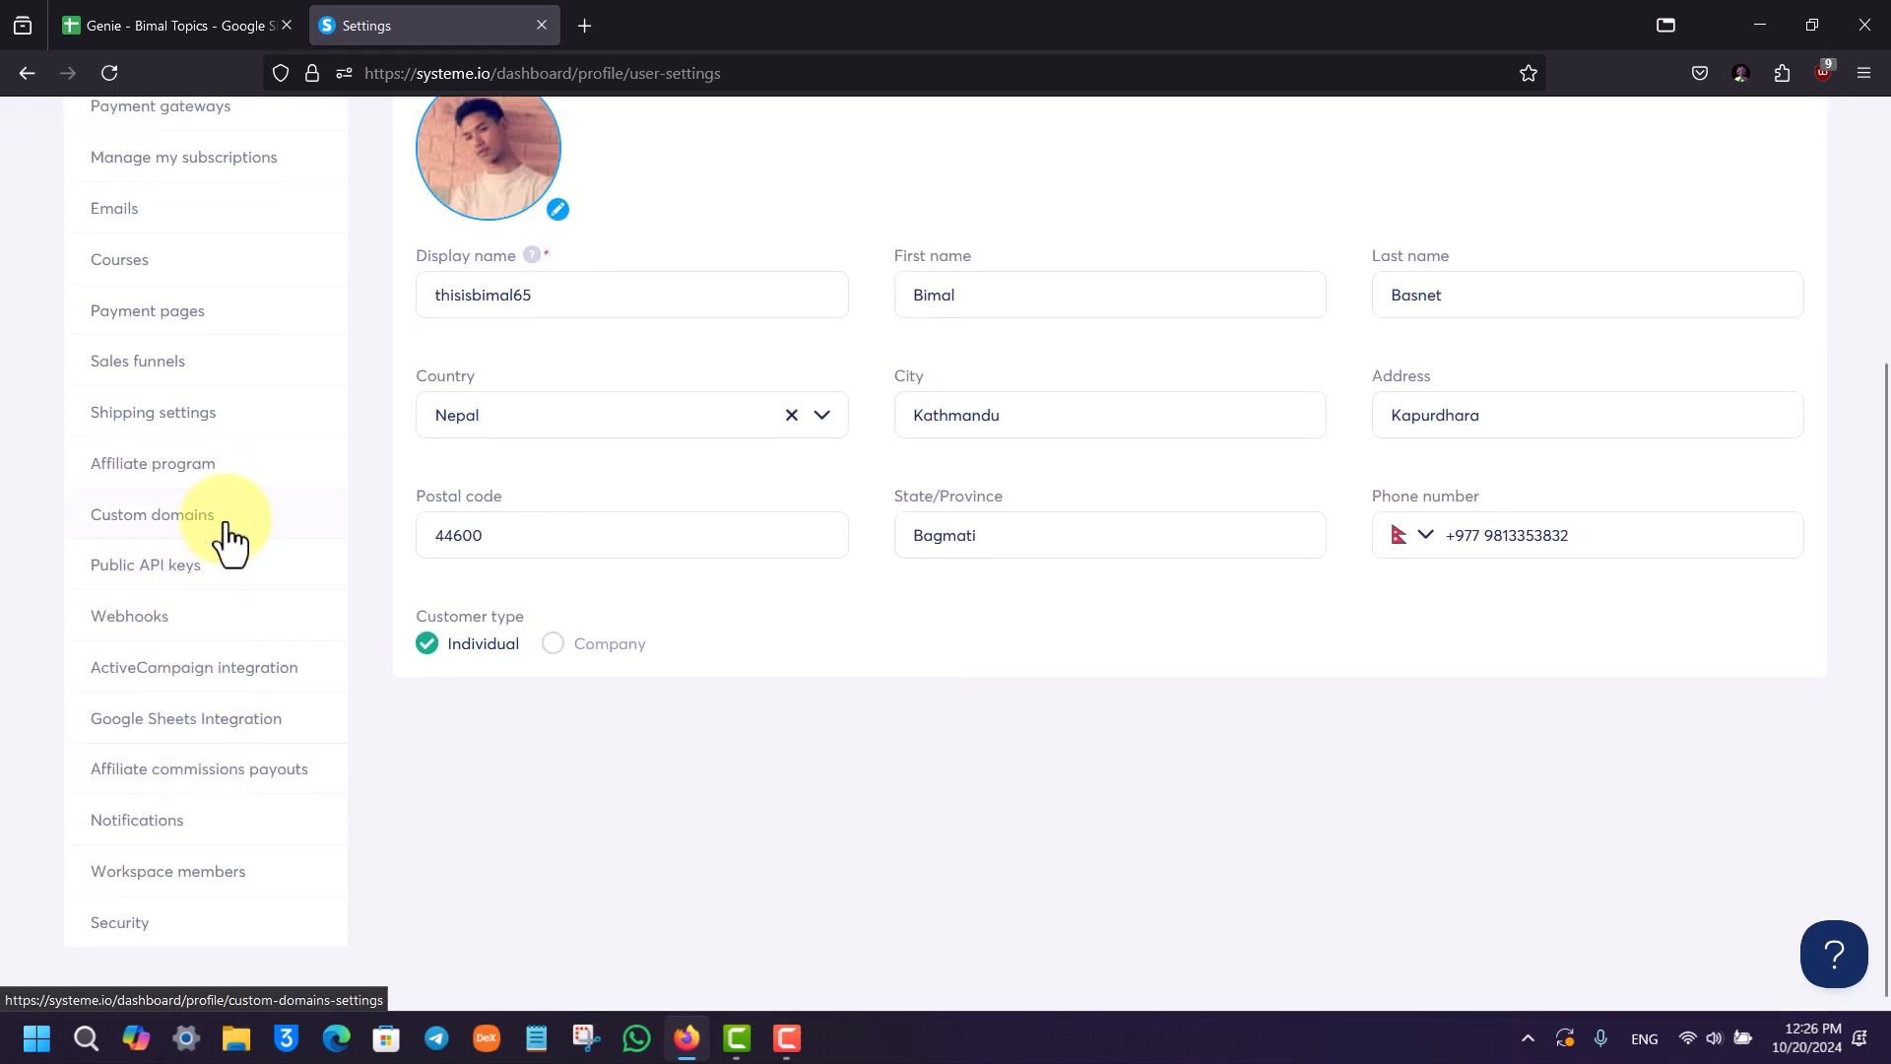
pyautogui.click(152, 514)
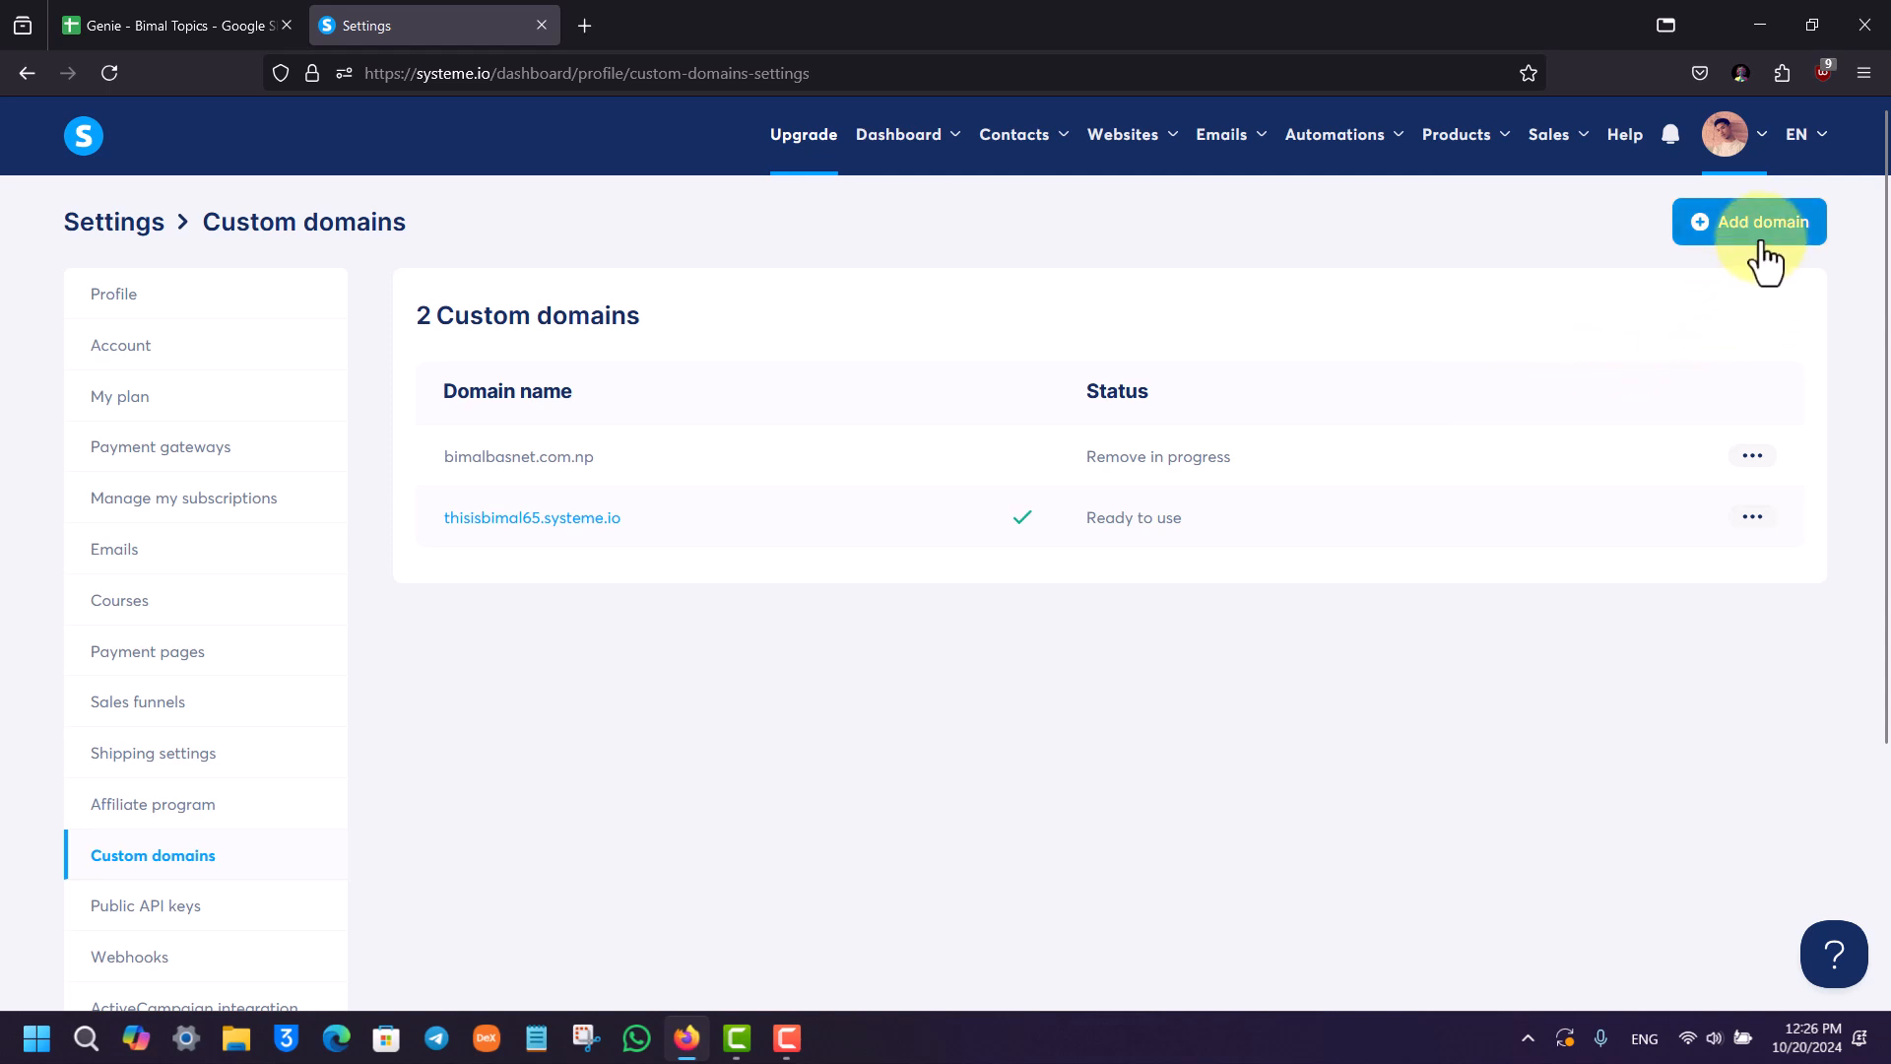
# Start adding a domain and open the 'Read this article' setup guide.
pyautogui.click(1751, 222)
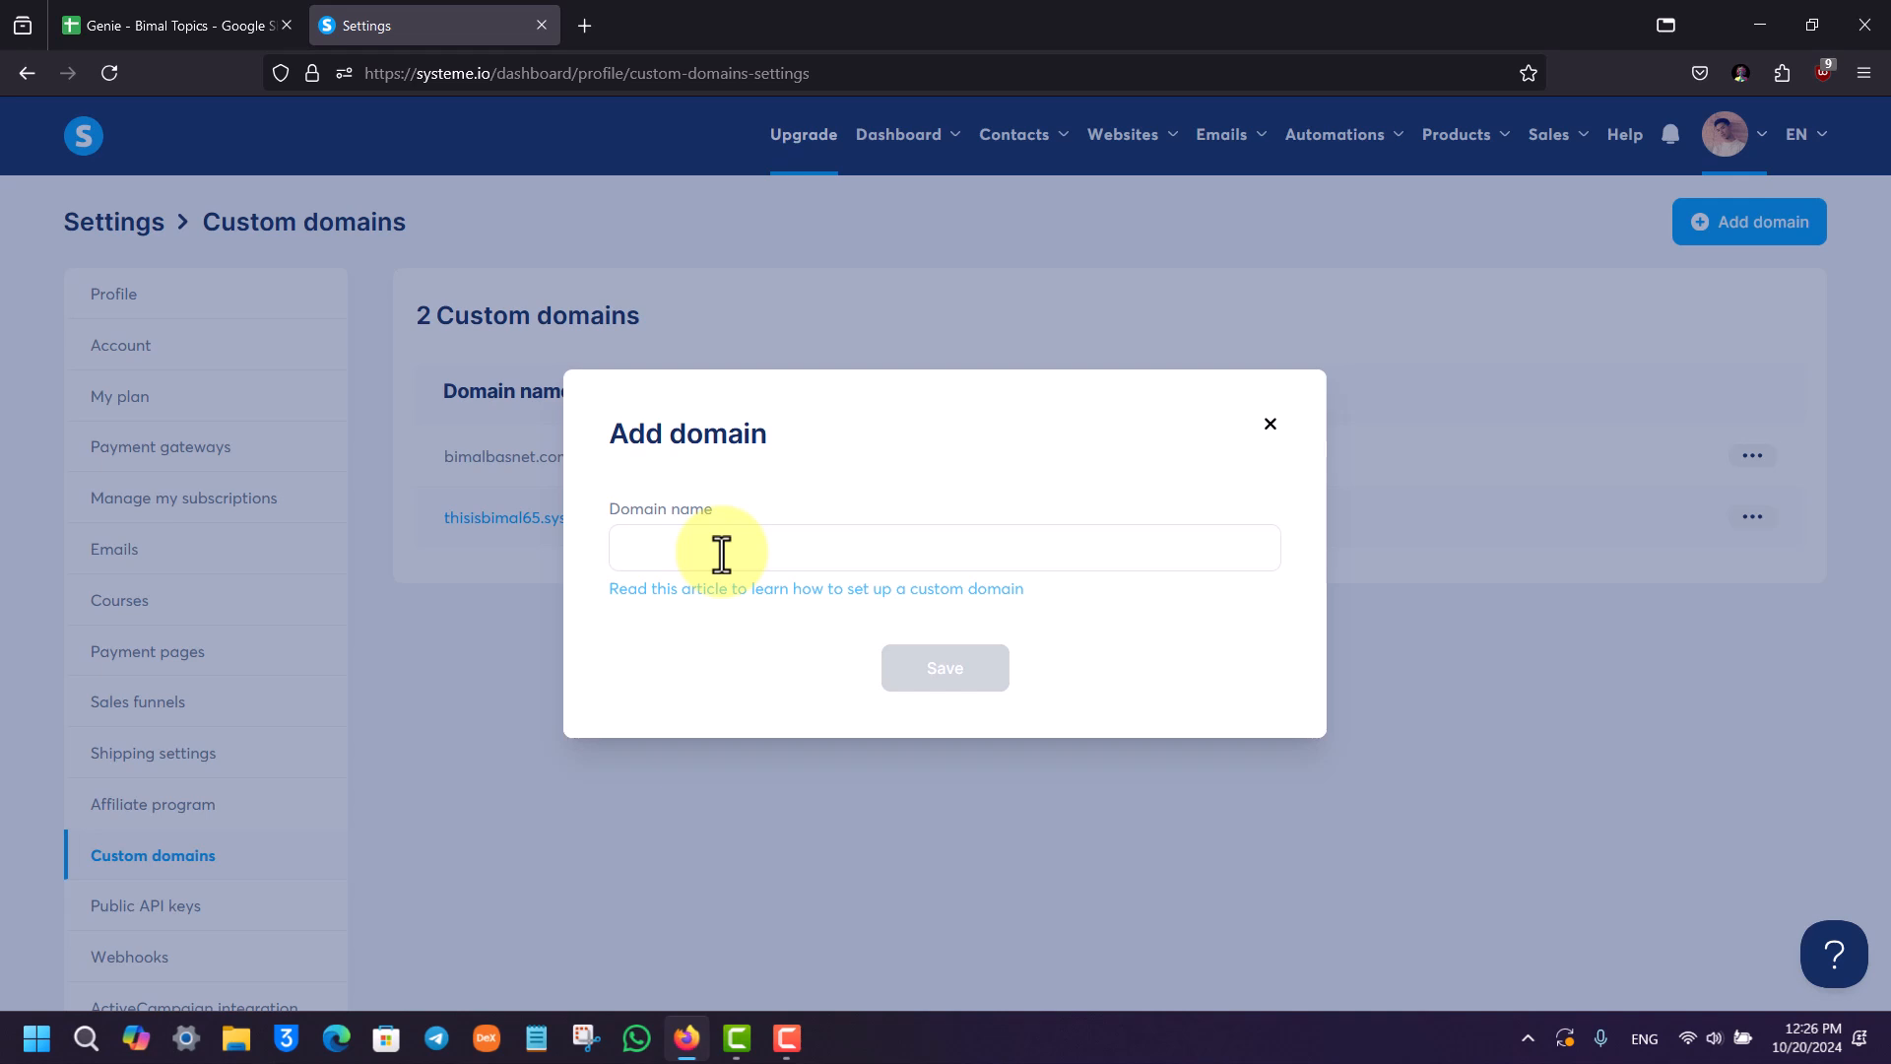
pyautogui.click(944, 547)
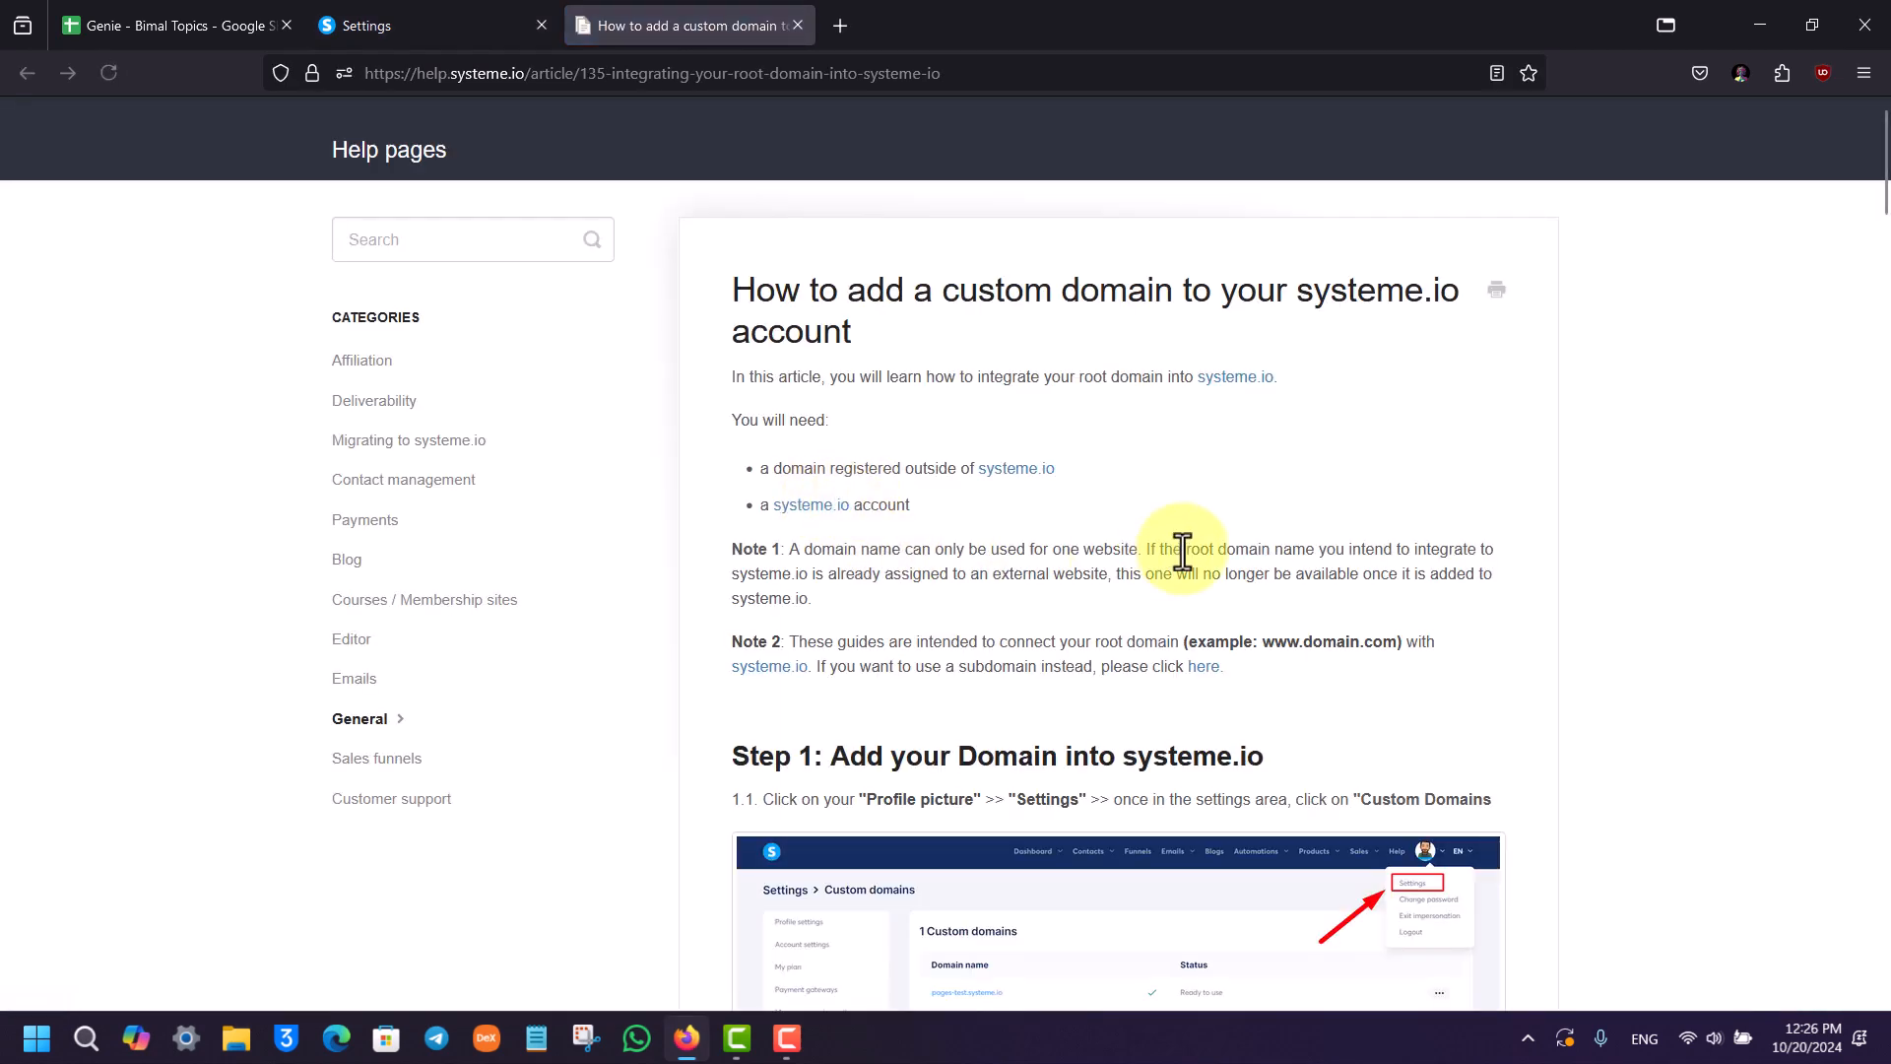
# Skim the help article, dismiss the Add domain dialog, and show the desktop context menu.
pyautogui.scroll(-3)
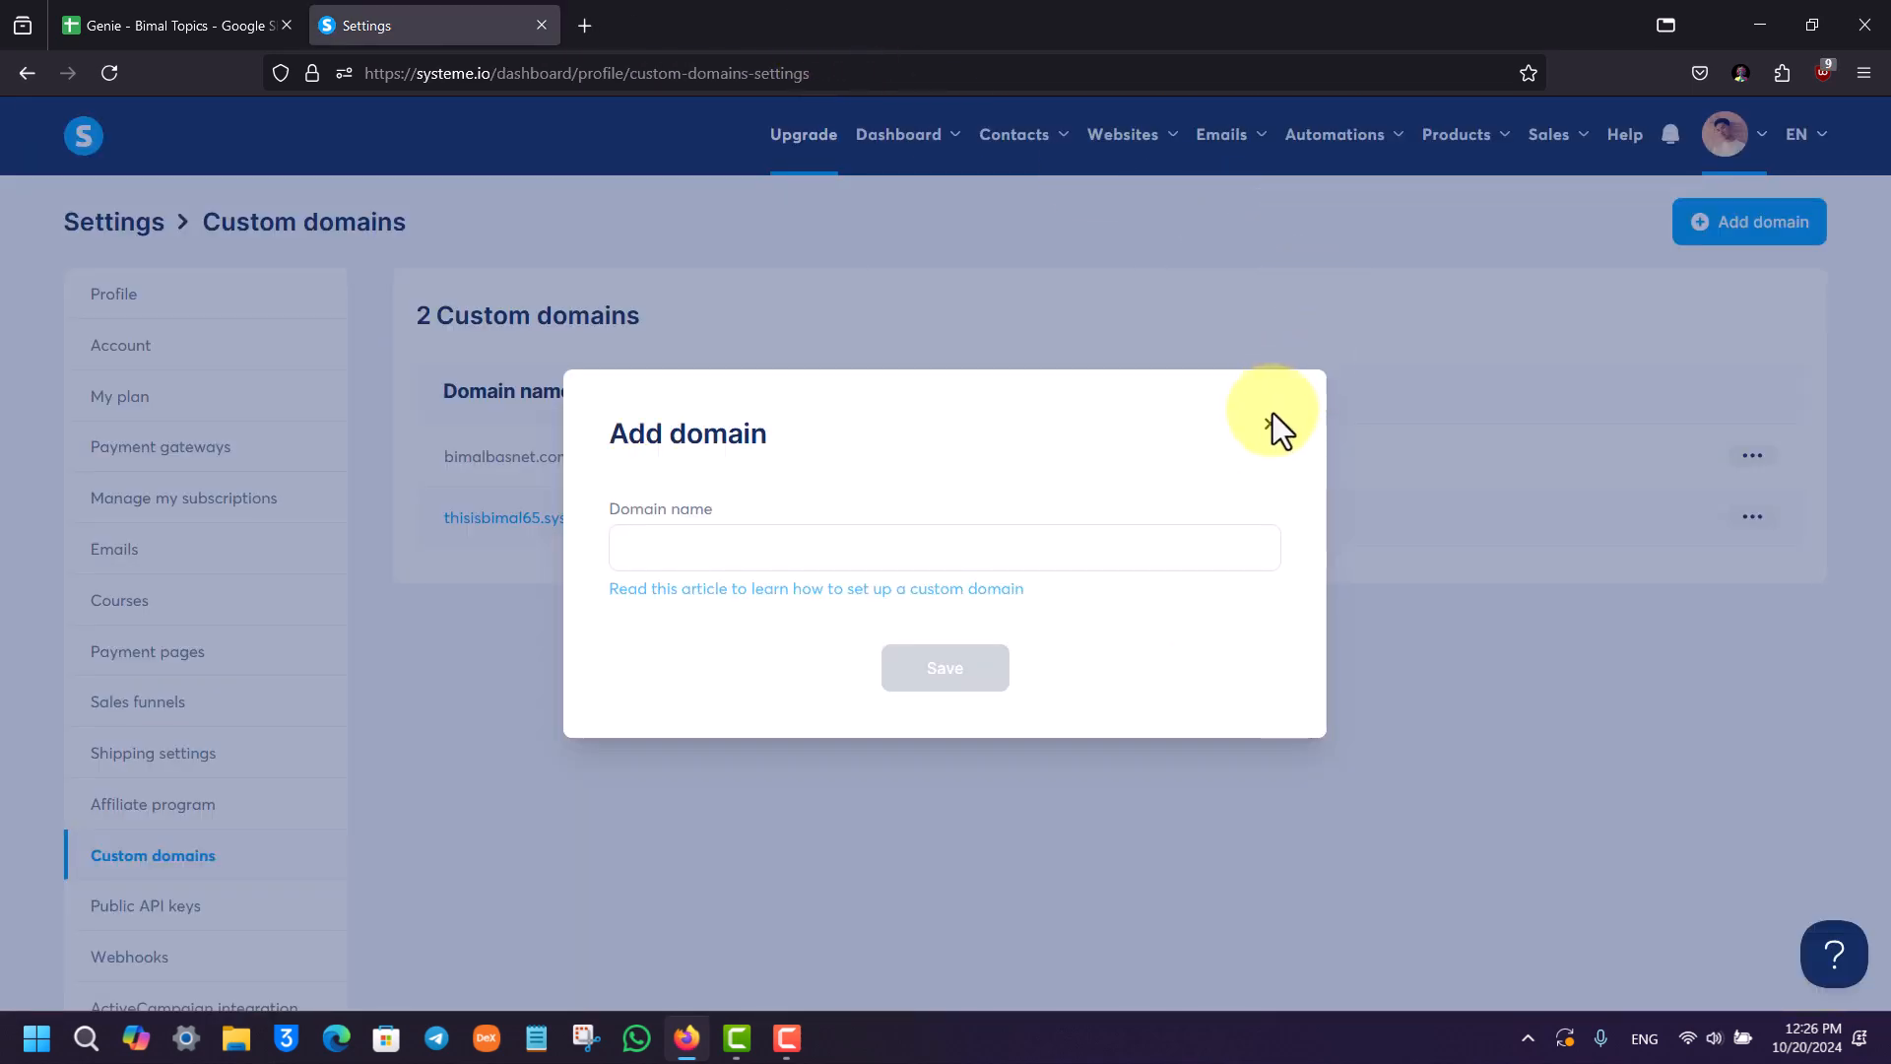
pyautogui.click(82, 134)
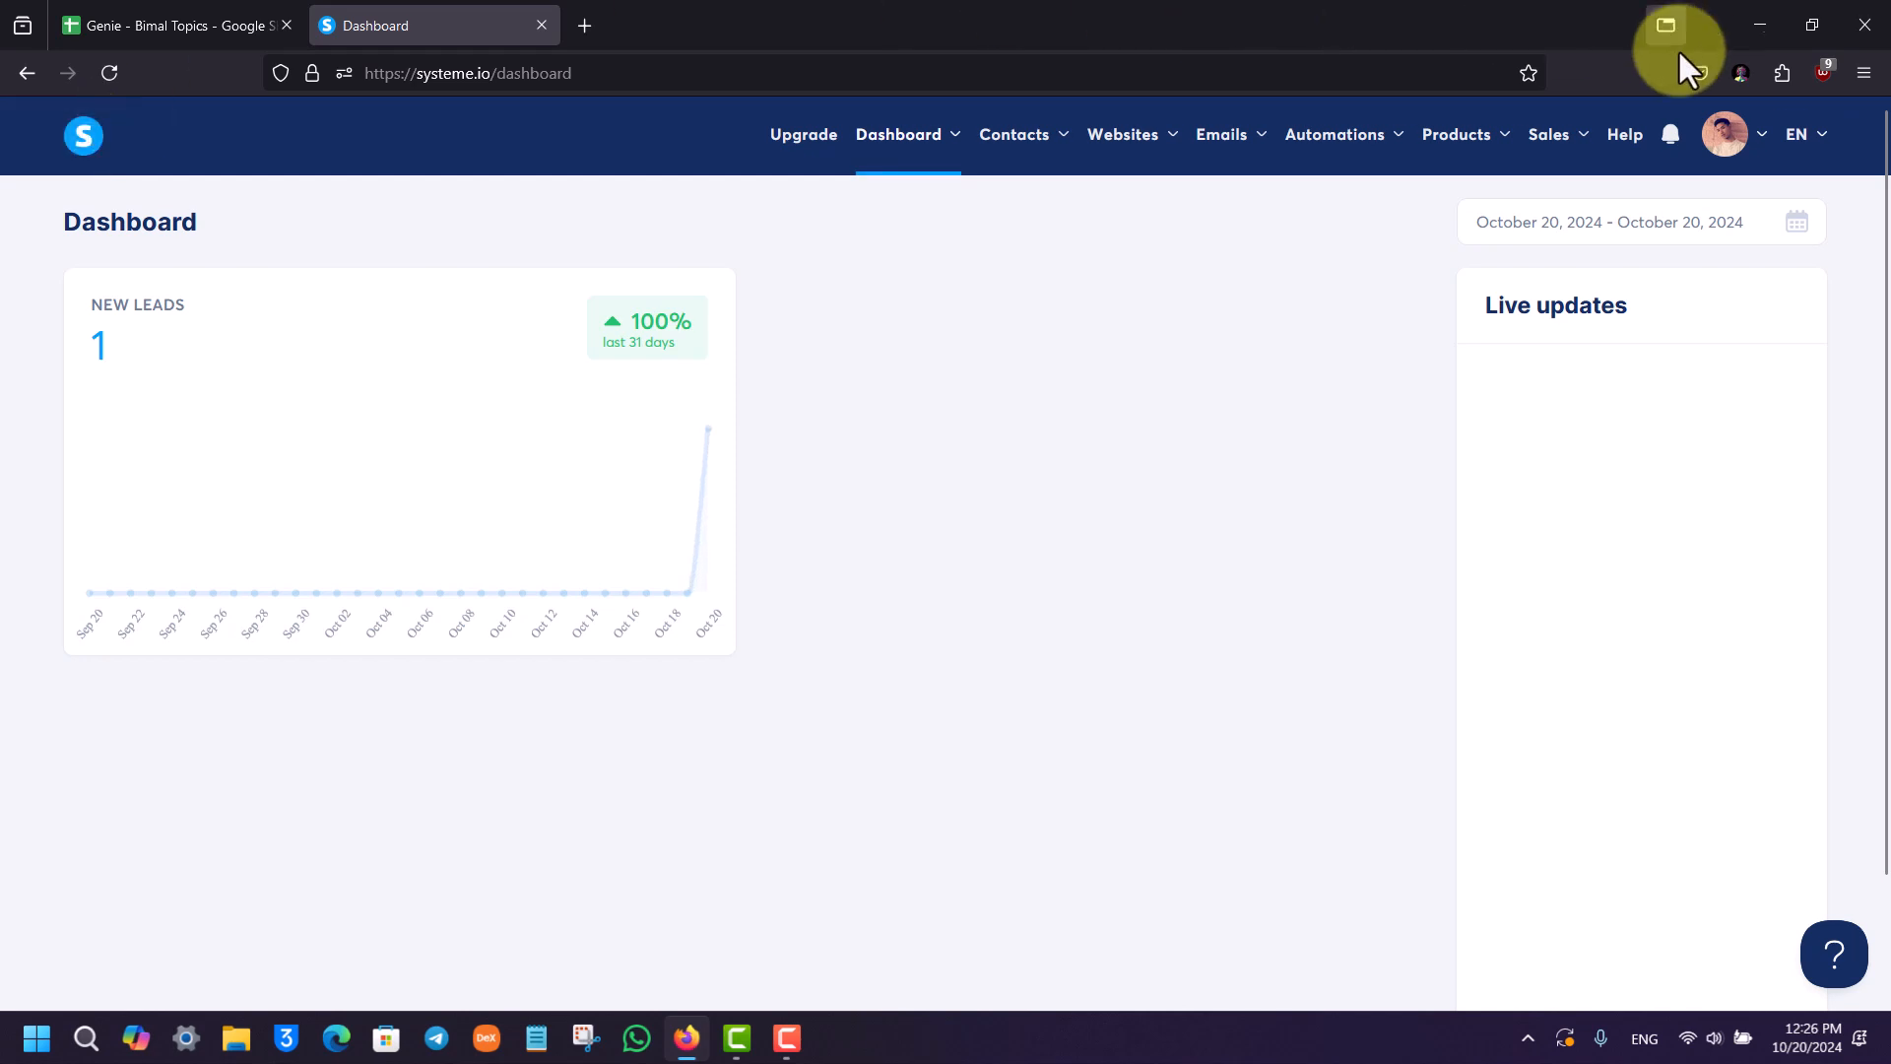
pyautogui.rightClick(1676, 133)
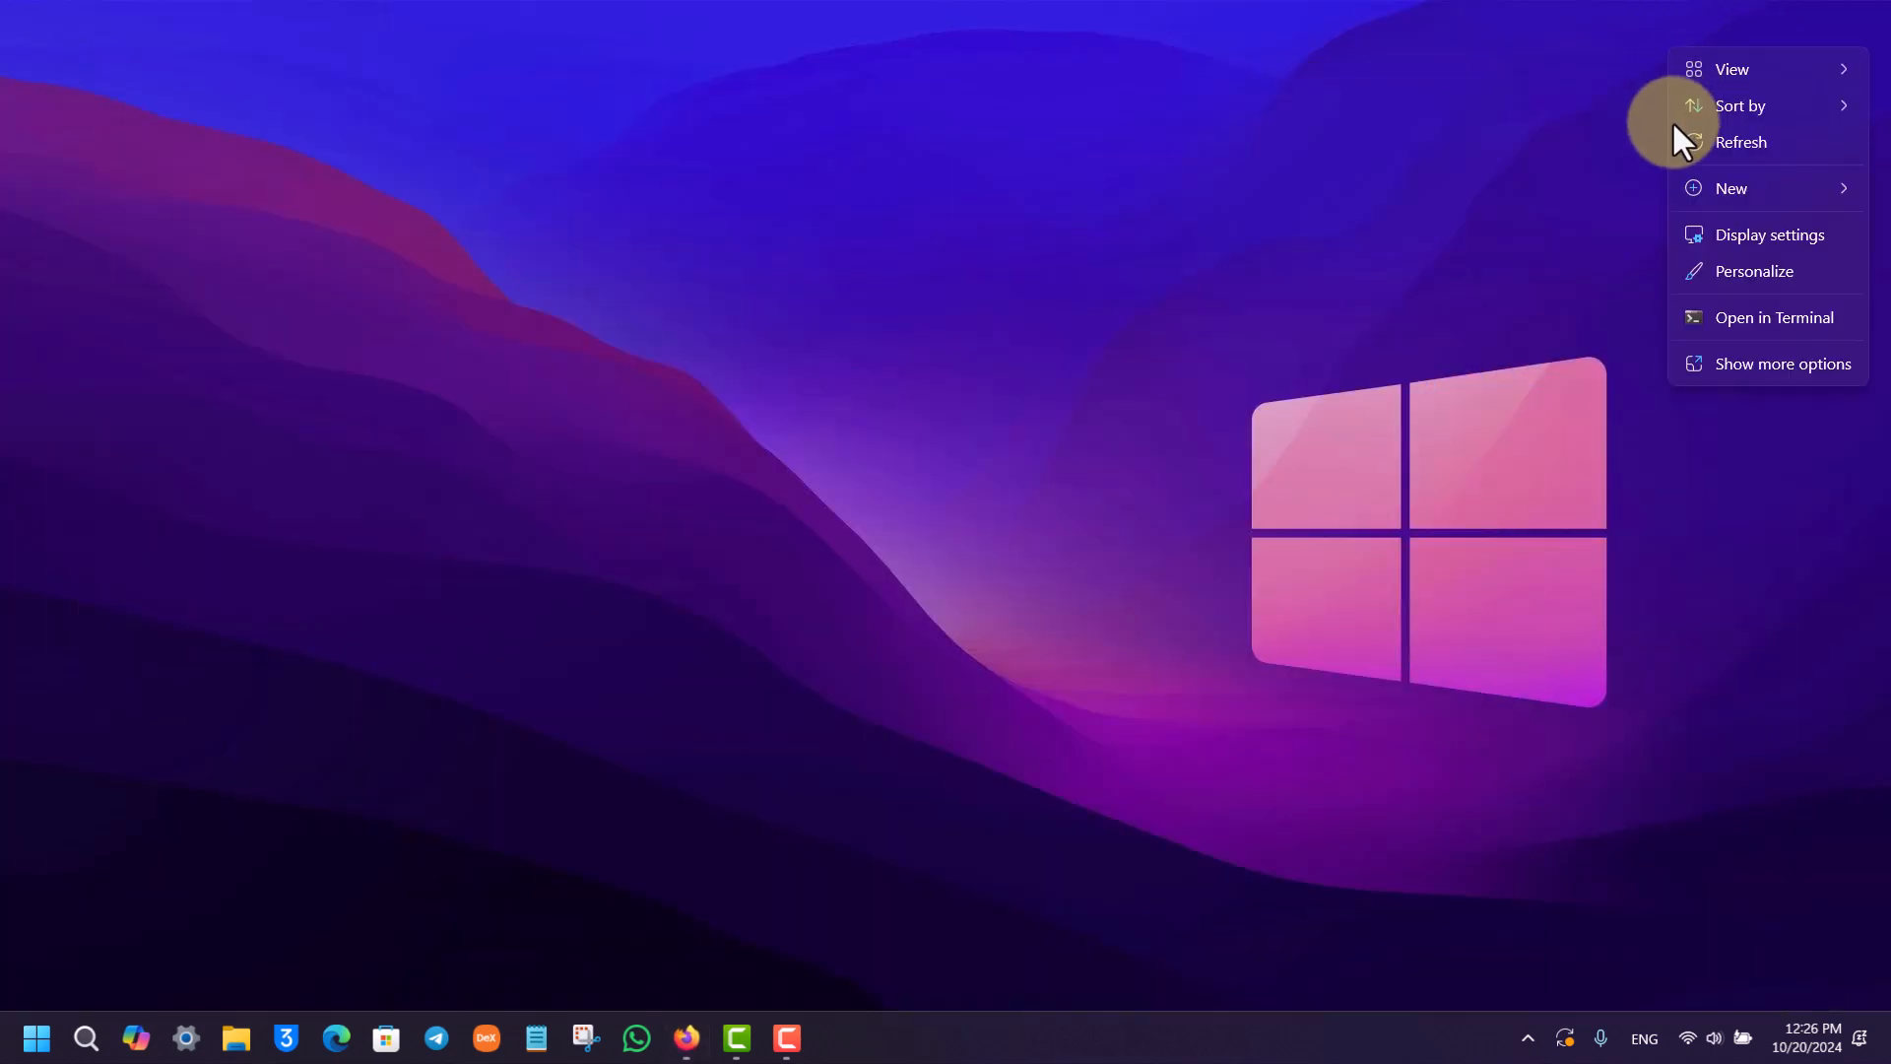